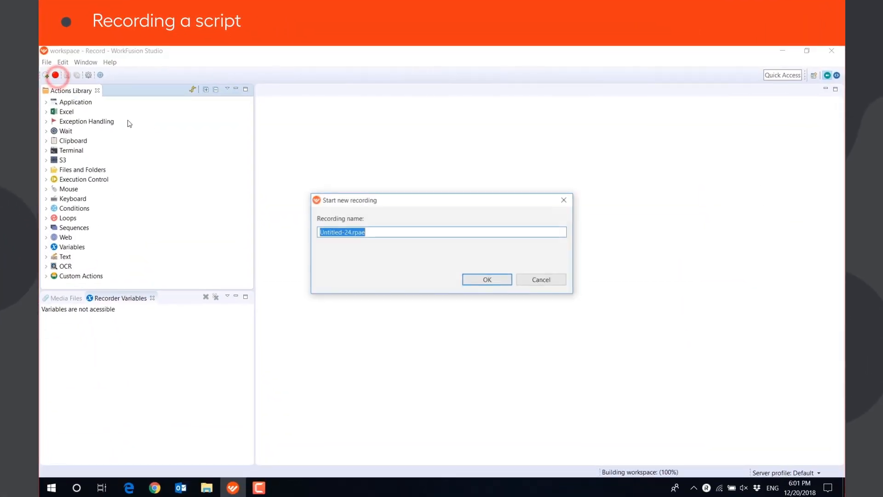
left_click(485, 279)
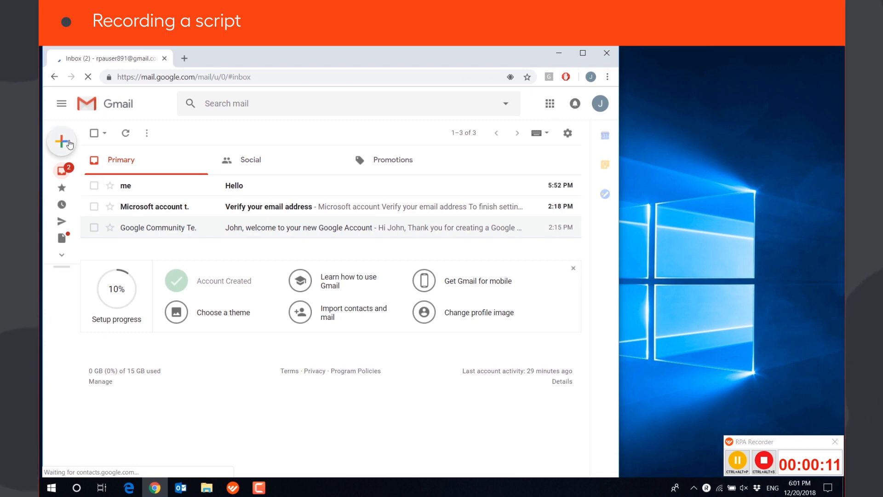
left_click(61, 142)
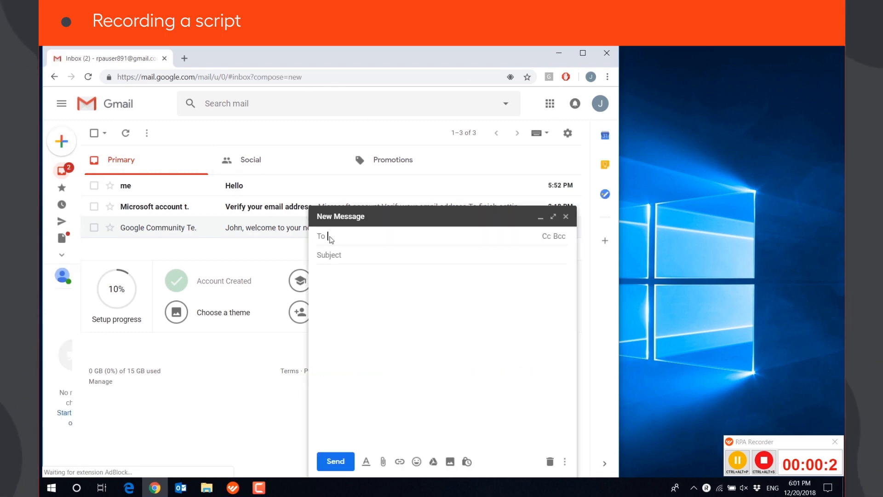
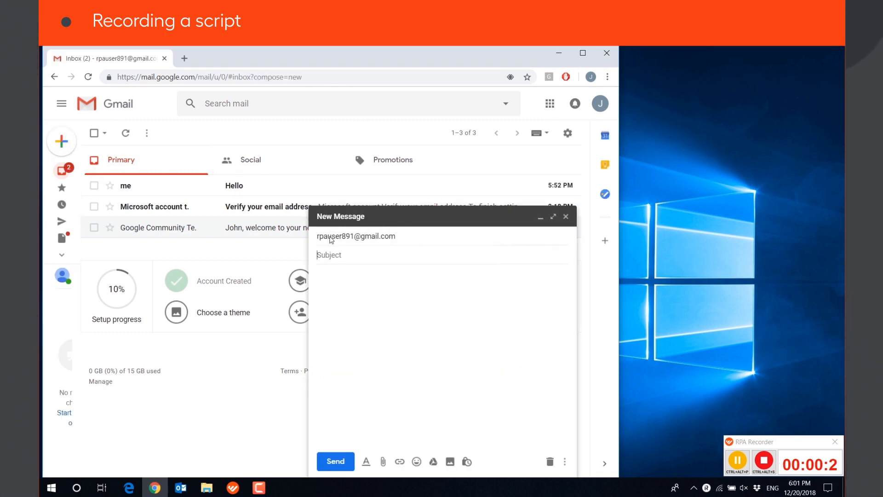
left_click(335, 461)
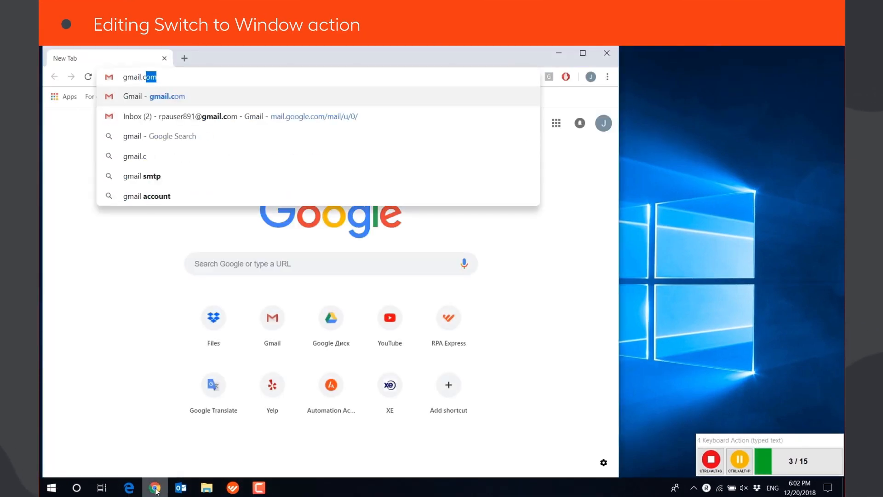
Replay the recorded workflow until it fails at step 6's switch-window action.
key("enter")
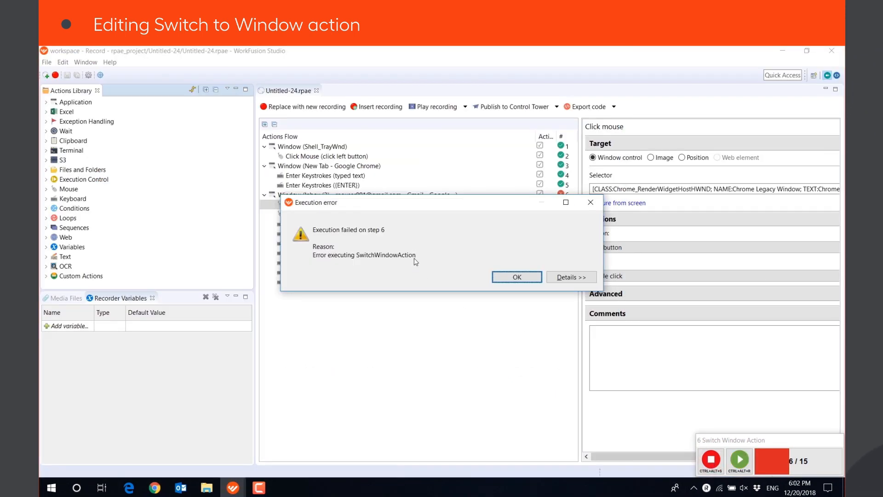
Dismiss the error and retarget step 6 to the refreshed Gmail Inbox (3) Chrome window.
left_click(516, 276)
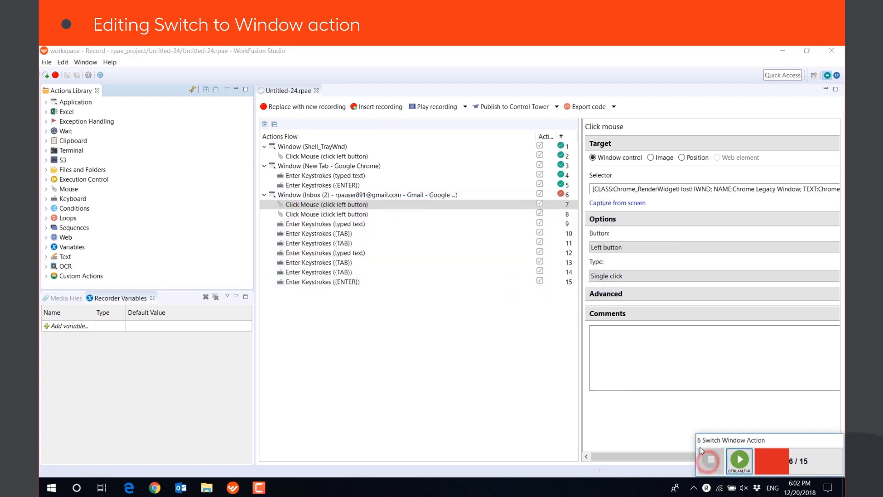
left_click(366, 194)
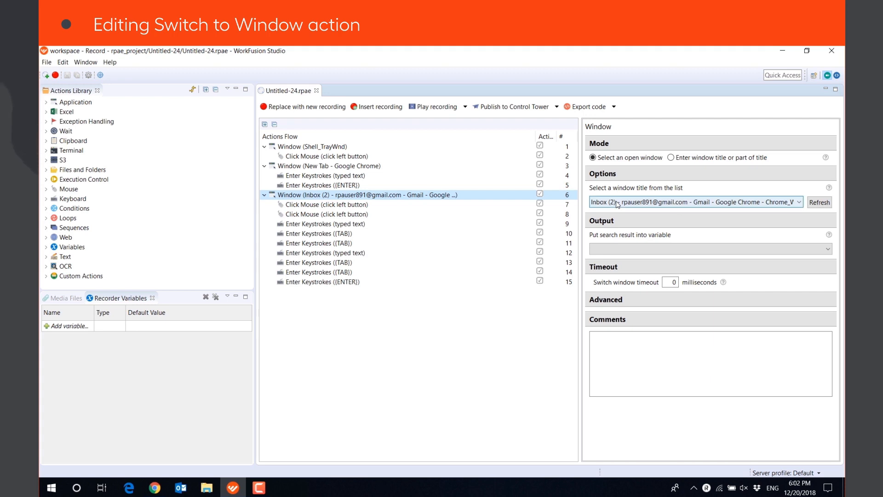
left_click(818, 202)
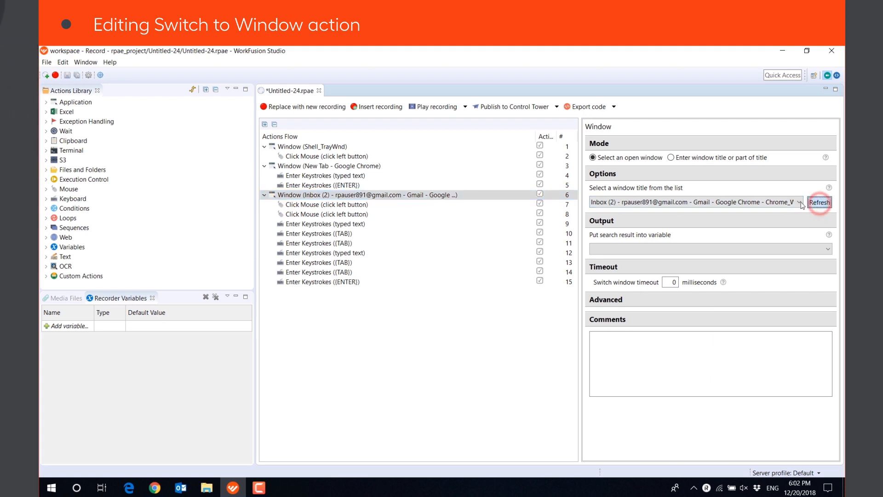
left_click(798, 202)
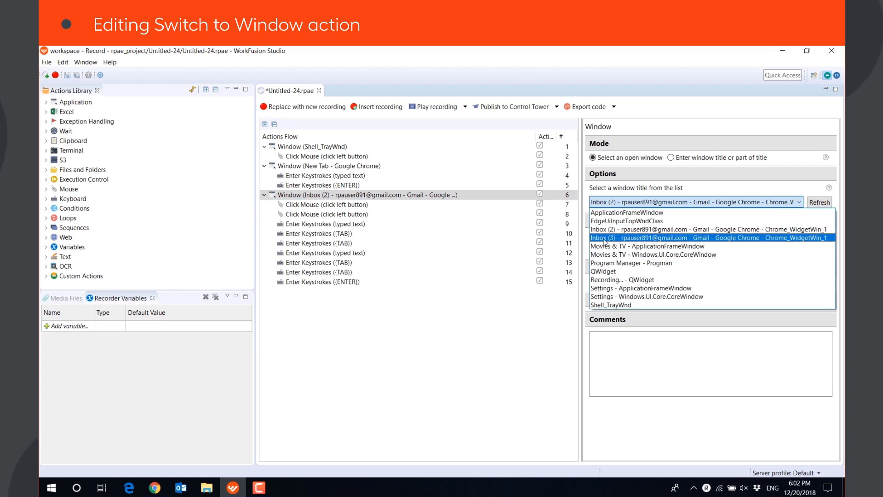
left_click(708, 237)
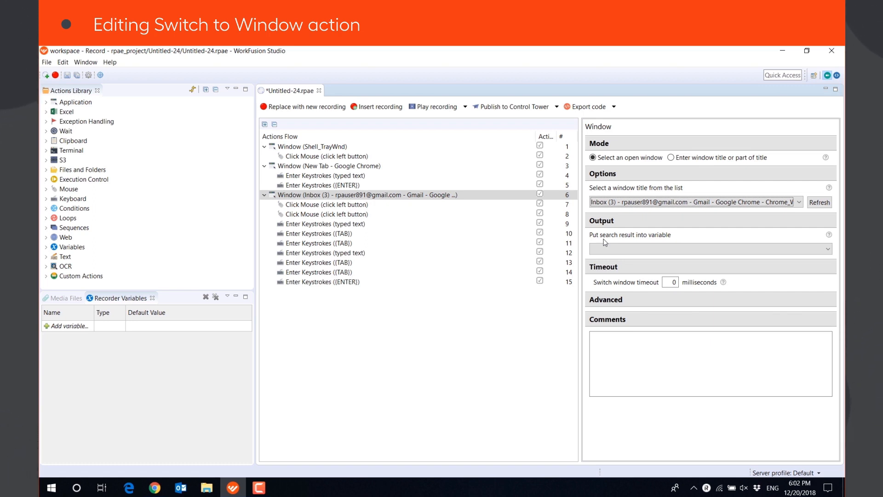
mouse_move(678, 162)
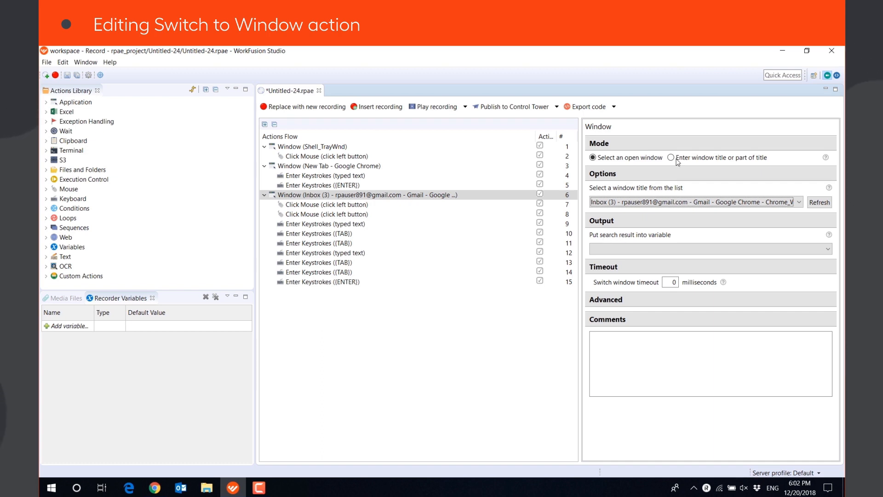
Match step 6's window by partial title 'rpau' and replay until step 7 fails.
left_click(671, 157)
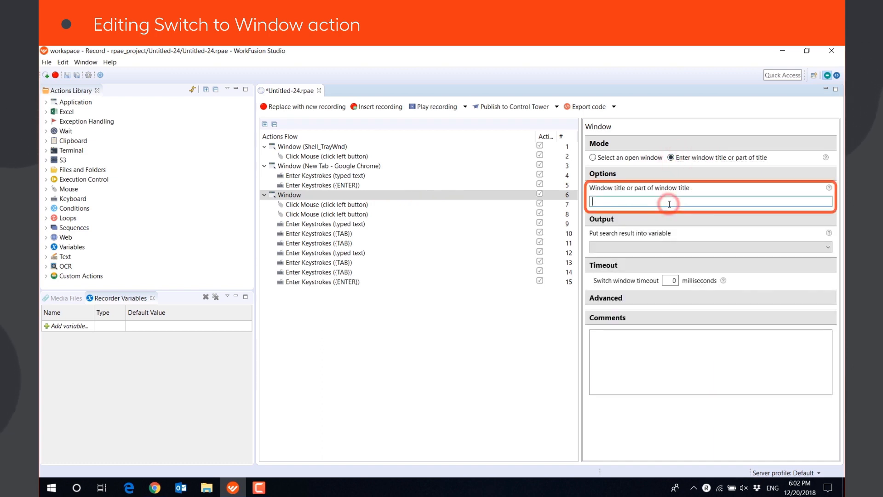
type("rpau")
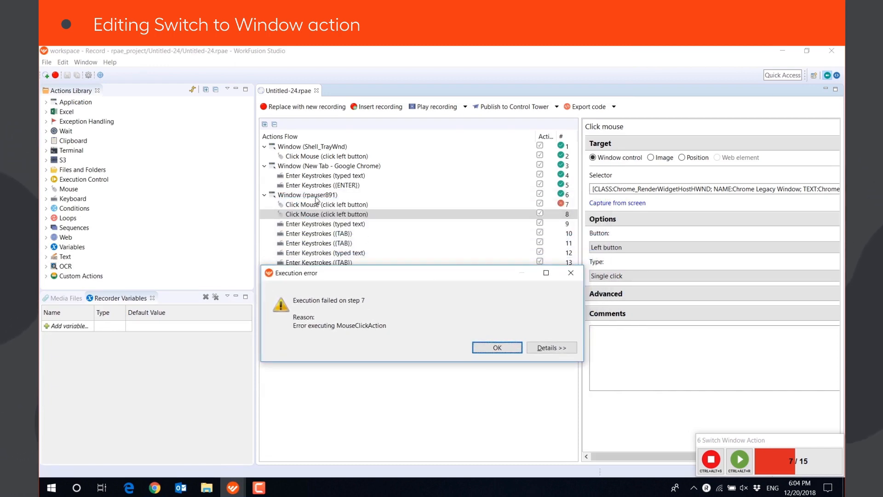
Retarget step 7's click to a captured image of Gmail's compose button with an anchor region.
left_click(495, 347)
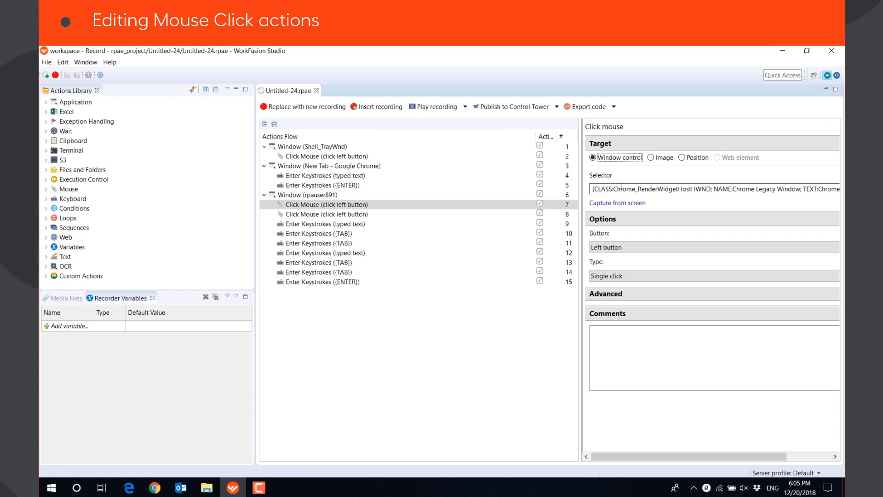
left_click(651, 157)
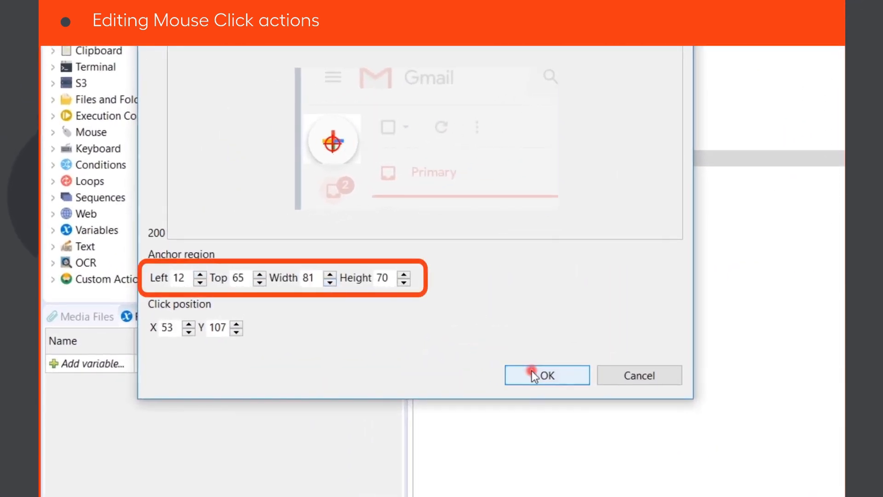
left_click(544, 376)
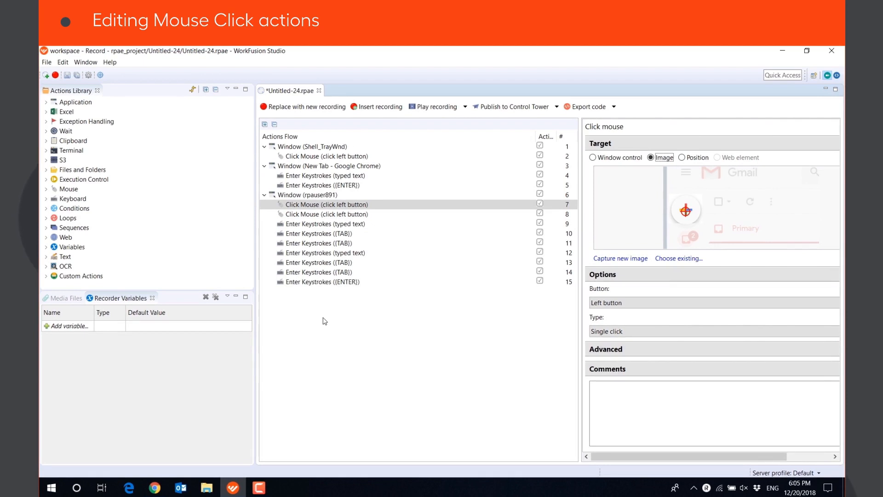
Retarget step 8's click to a captured image of the New Message window's To field.
left_click(325, 214)
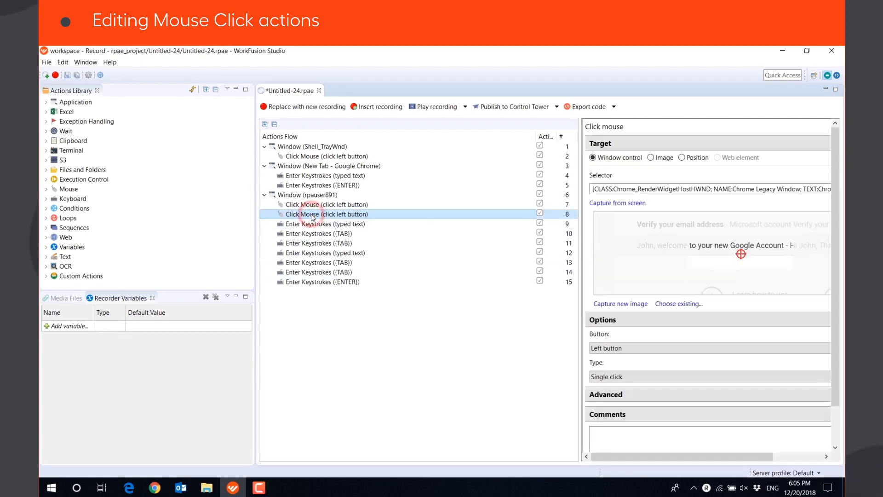
left_click(651, 158)
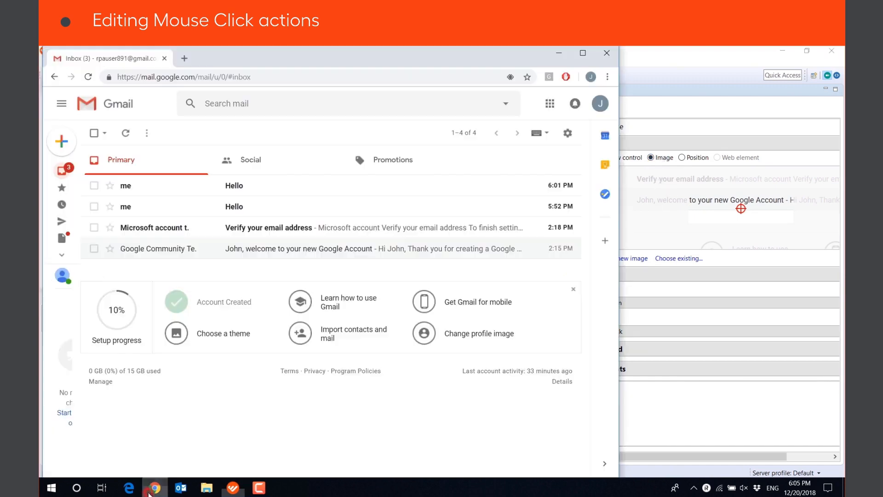
left_click(60, 142)
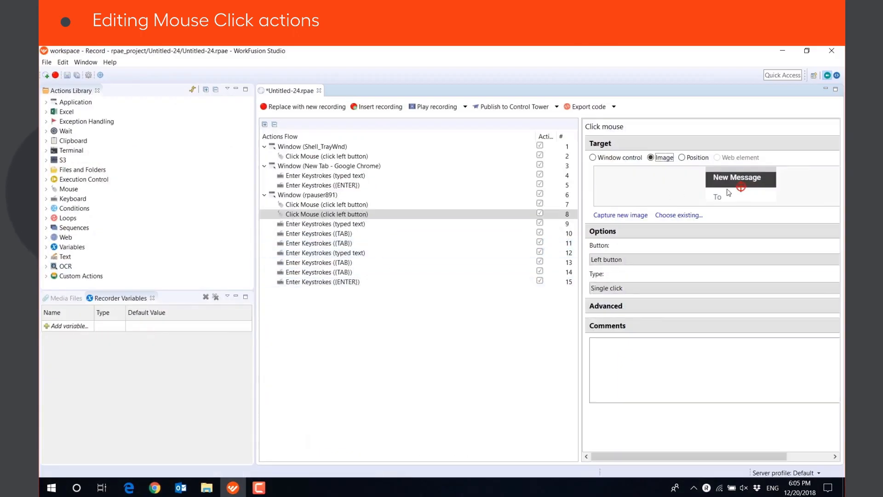
left_click(742, 187)
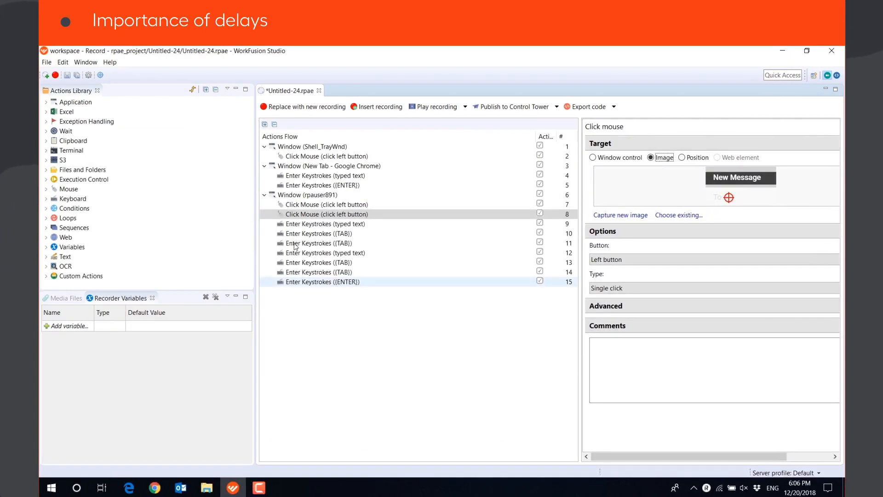
Review step 6's settings and reveal step 8's advanced timing options.
left_click(308, 195)
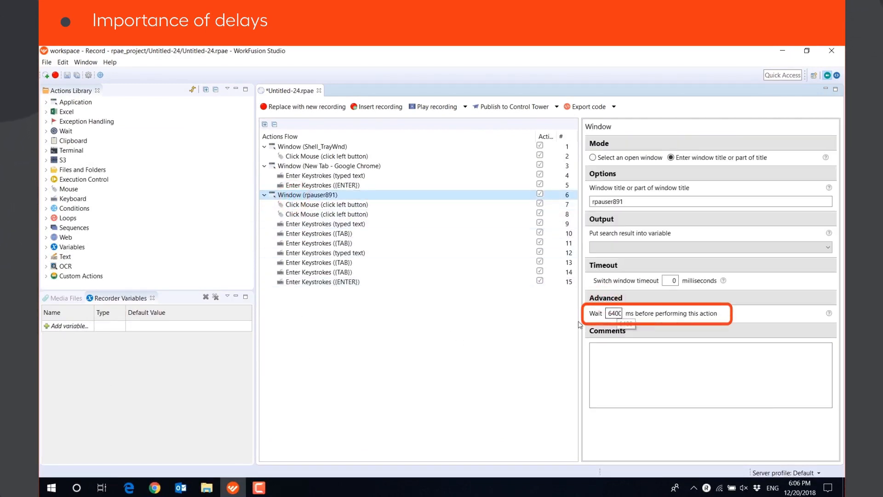
left_click(327, 214)
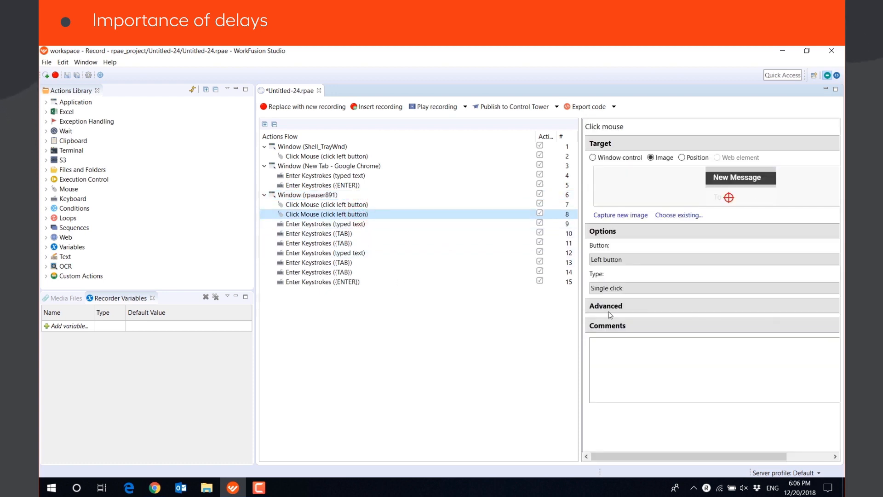
left_click(606, 305)
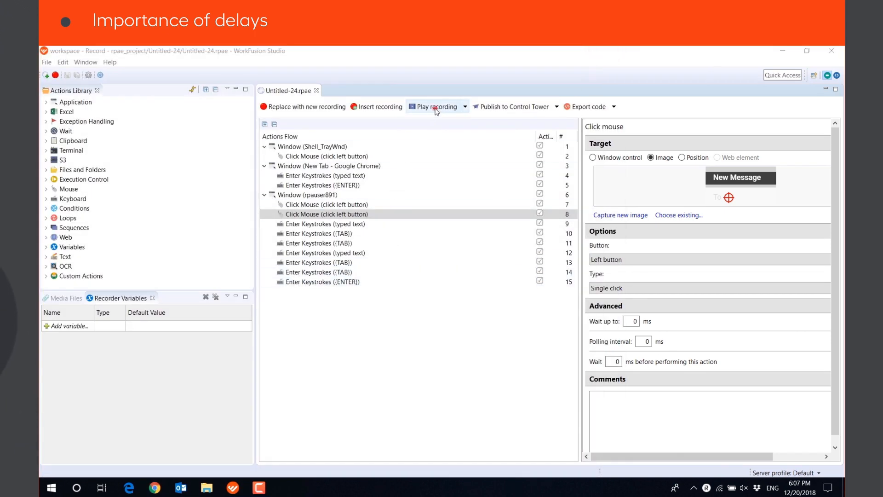
Replay the recording and dismiss the step 8 mouse-click execution error.
left_click(435, 107)
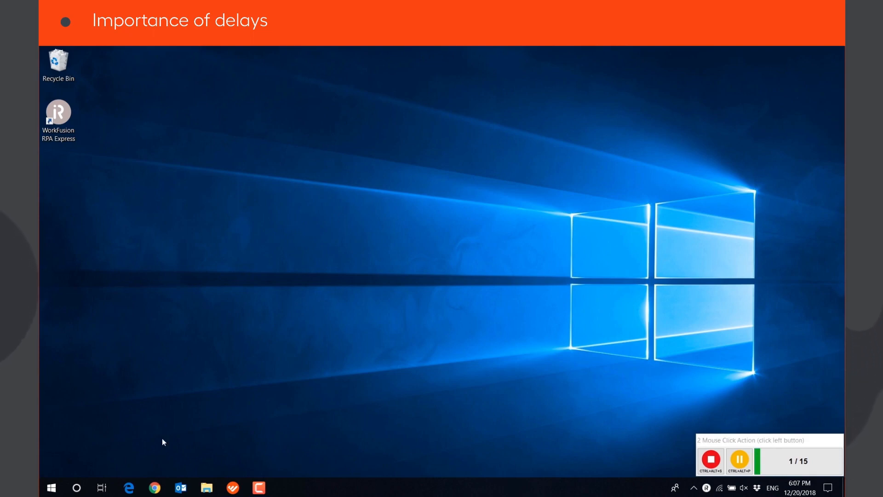
left_click(154, 488)
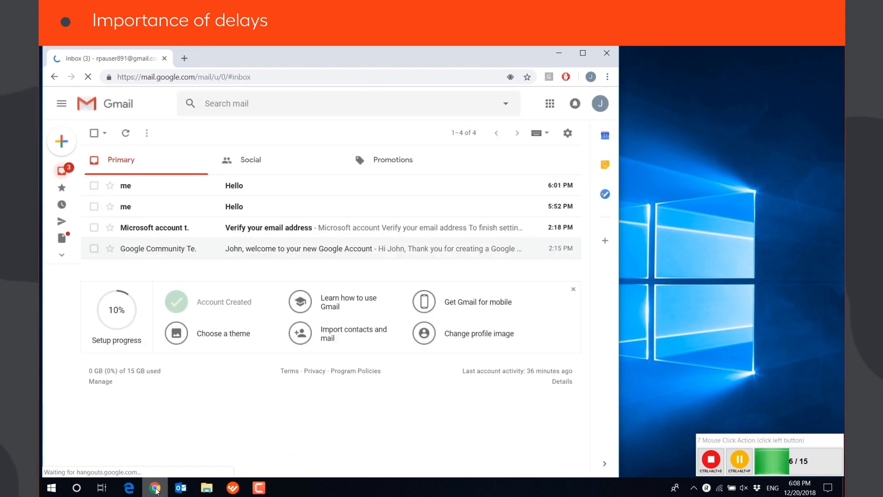
left_click(84, 141)
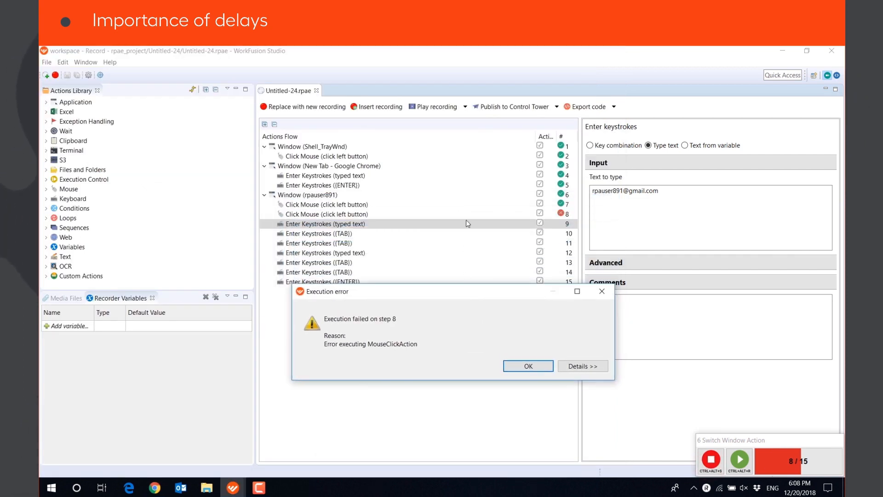
left_click(526, 365)
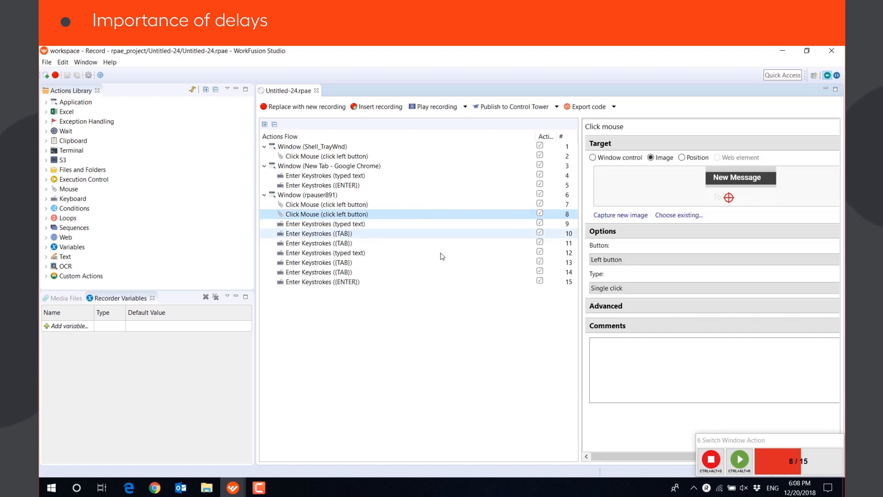
Set step 8's click to wait up to 1000 ms with a 300 ms polling interval.
left_click(606, 305)
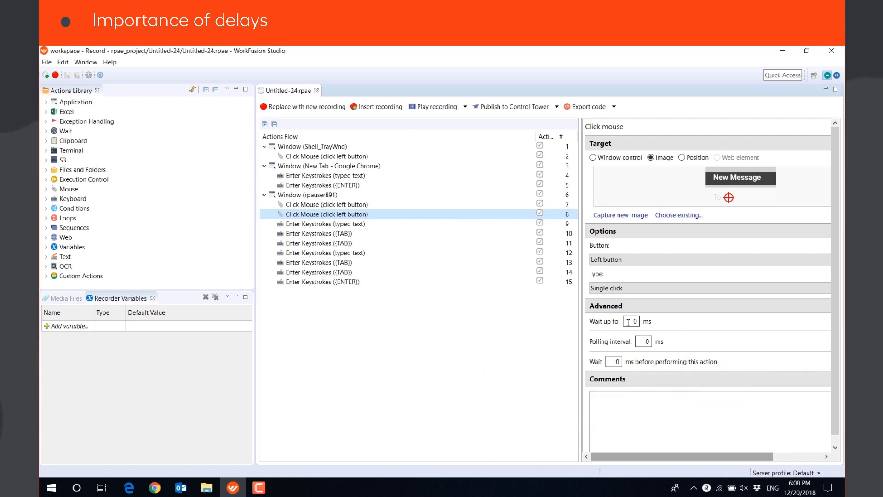
type("1000")
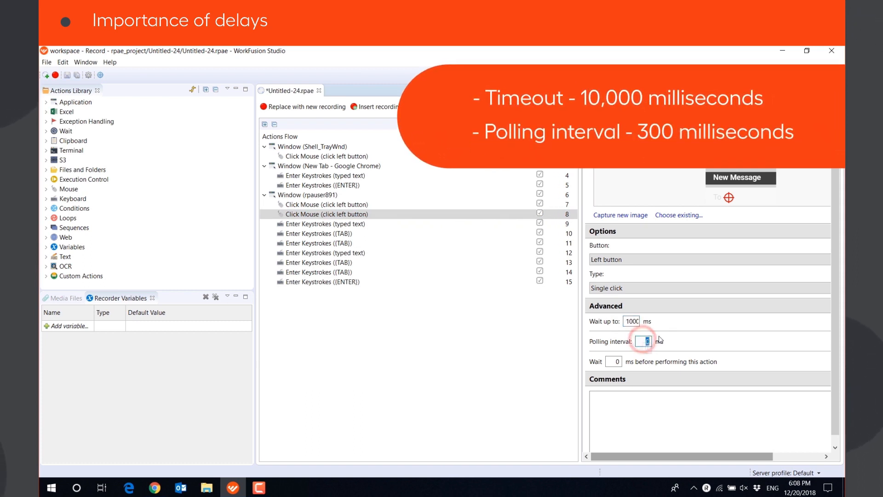
type("300")
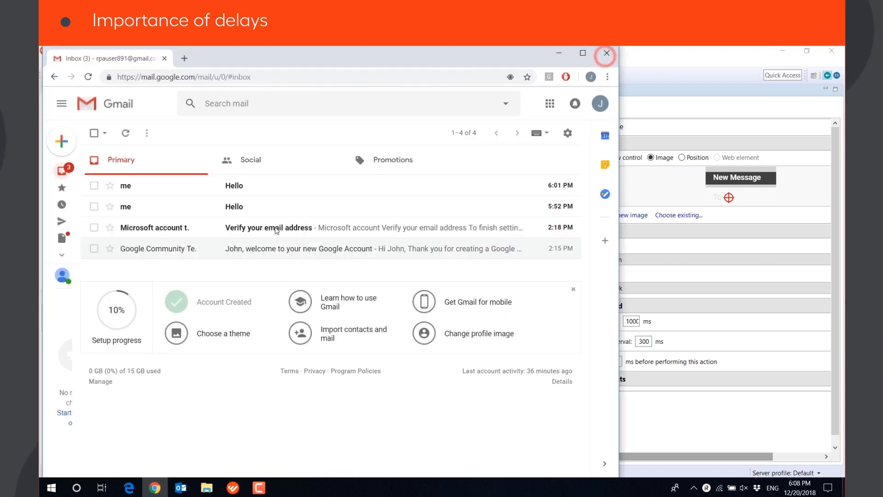
left_click(606, 53)
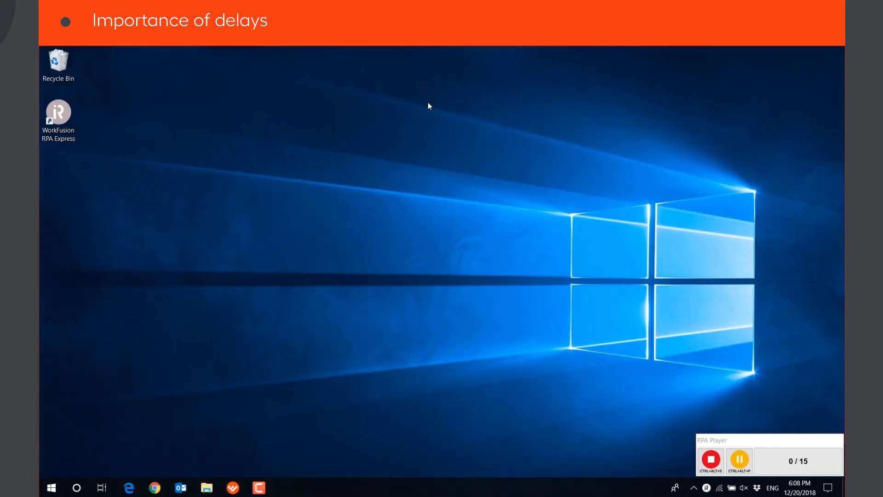
left_click(154, 487)
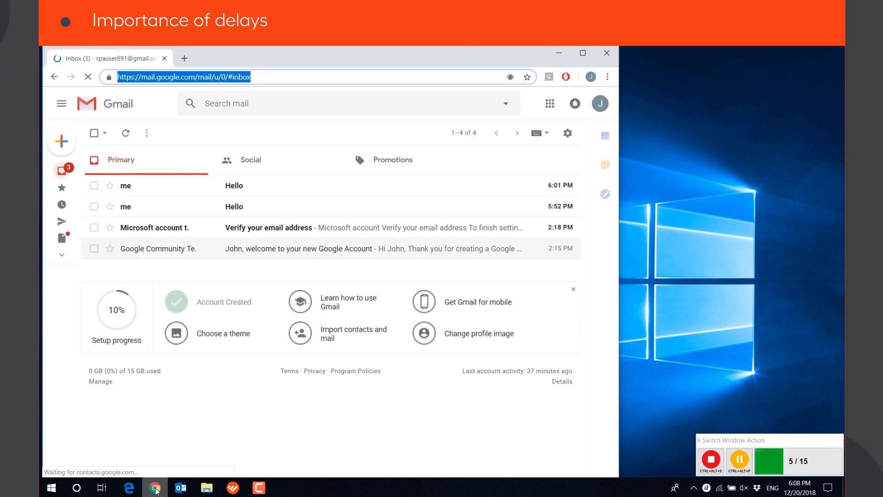
left_click(62, 140)
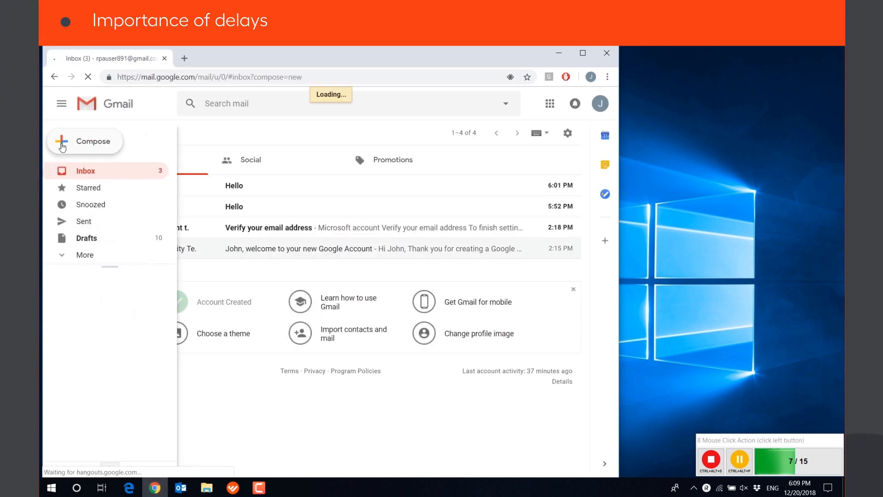
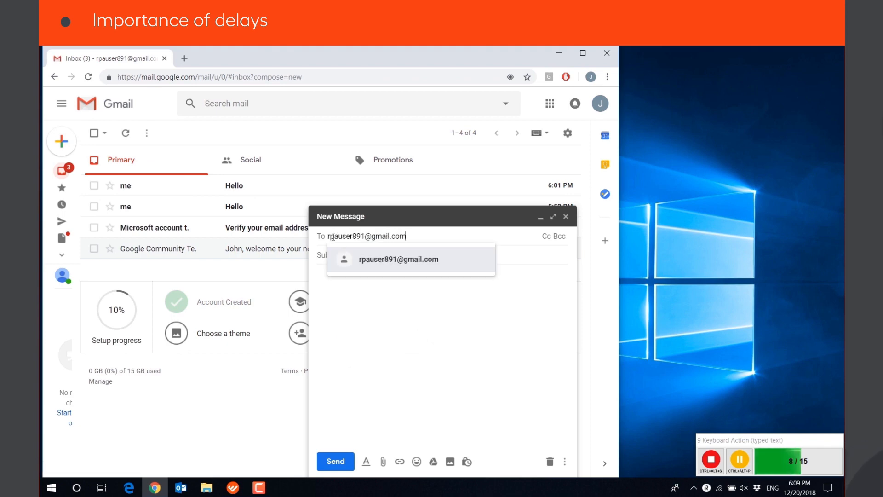
left_click(335, 461)
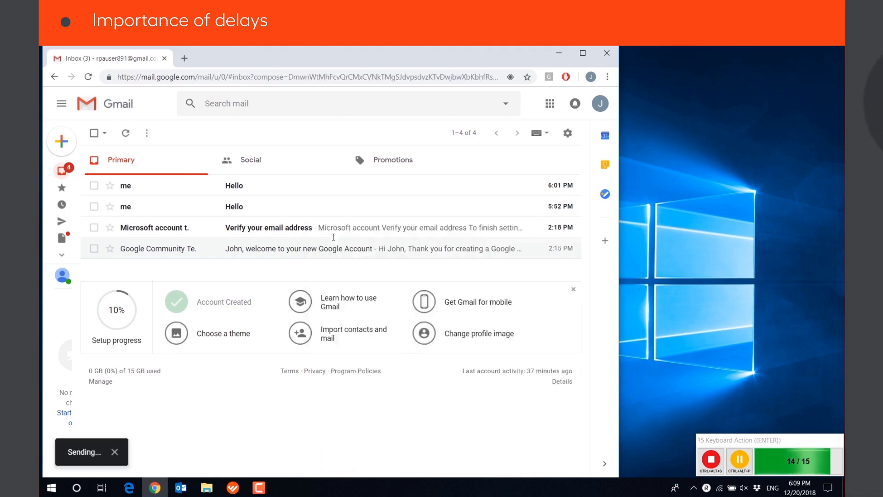